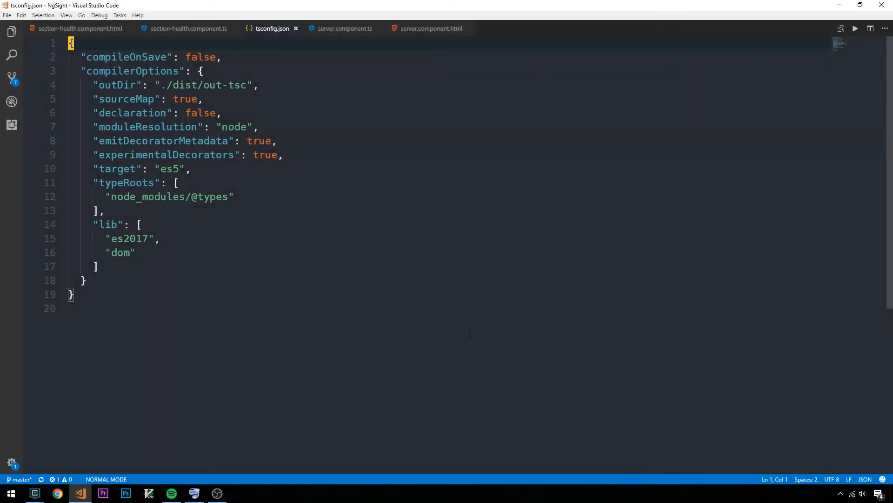
{"action": "mouse_move", "coordinate": [662, 243]}
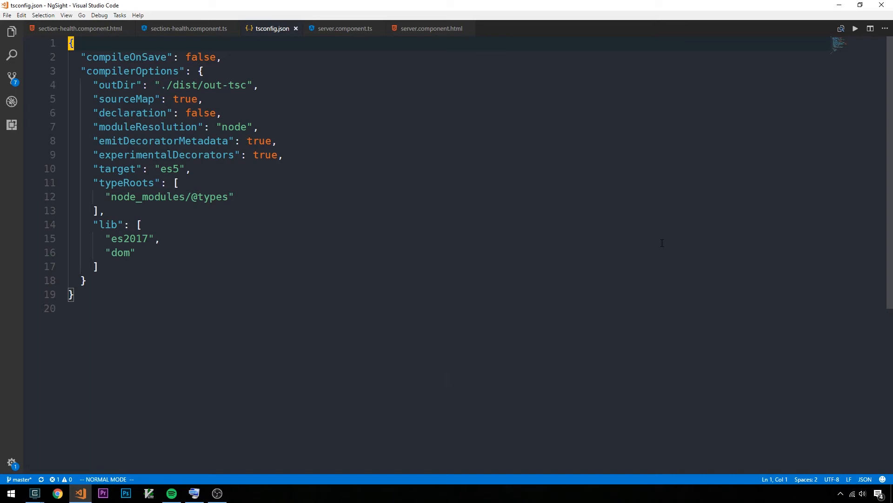
{"action": "mouse_move", "coordinate": [764, 409]}
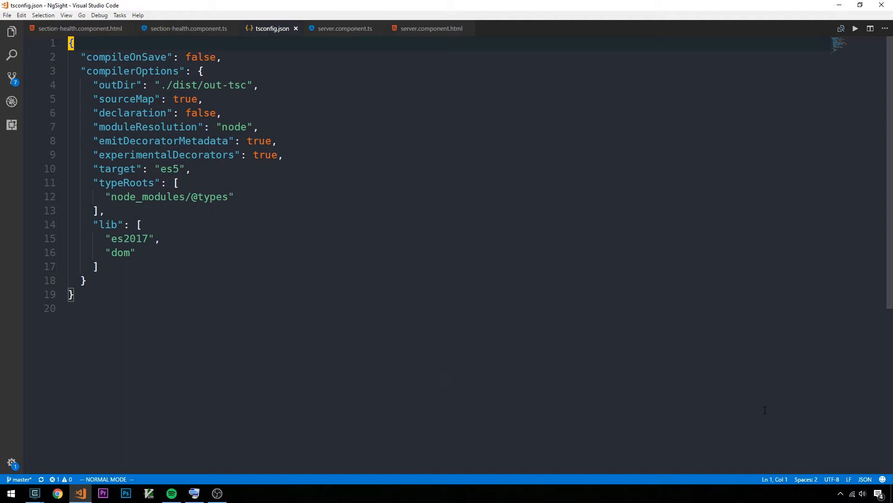
Open Extensions: Install Extensions from the command palette to search the marketplace for 'vim'.
{"action": "type", "text": "ex"}
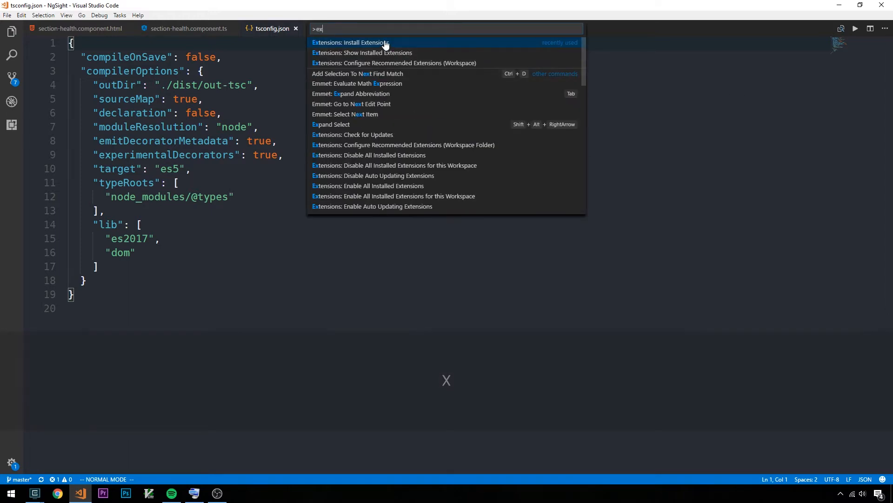
{"action": "left_click", "coordinate": [350, 42]}
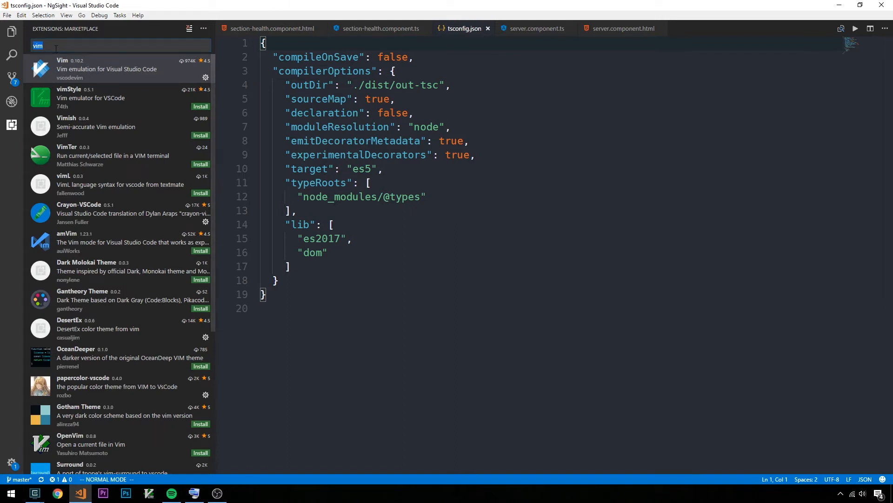
{"action": "mouse_move", "coordinate": [121, 76]}
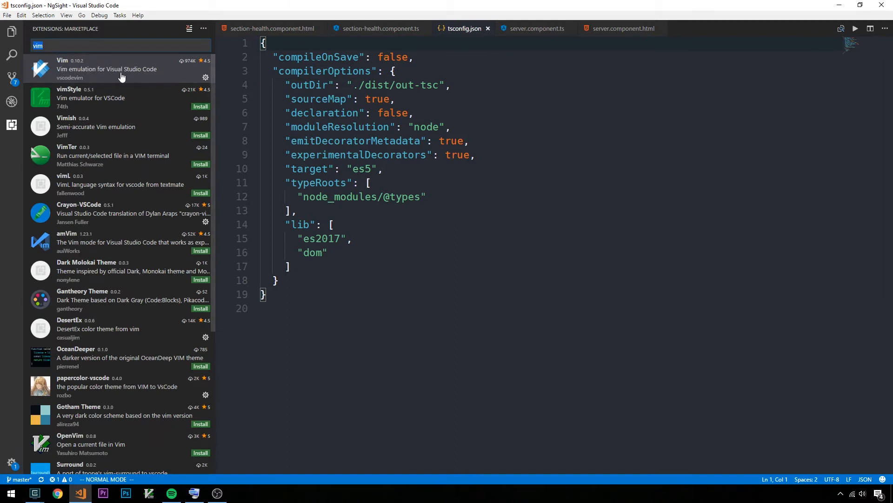
Open the Vim (vscodevim) extension page and scroll through its VSCodeVim features.
{"action": "left_click", "coordinate": [106, 68]}
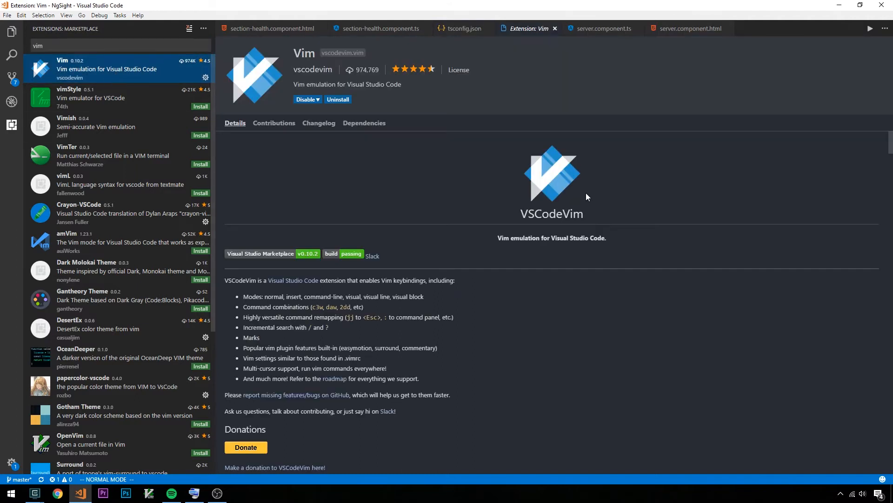
{"action": "scroll", "scroll_direction": "down", "scroll_amount": 3}
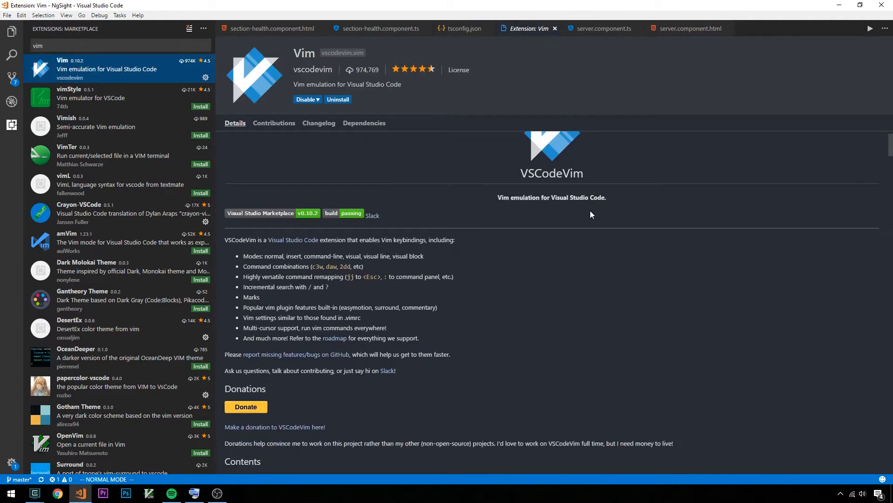
{"action": "scroll", "scroll_direction": "down", "scroll_amount": 3}
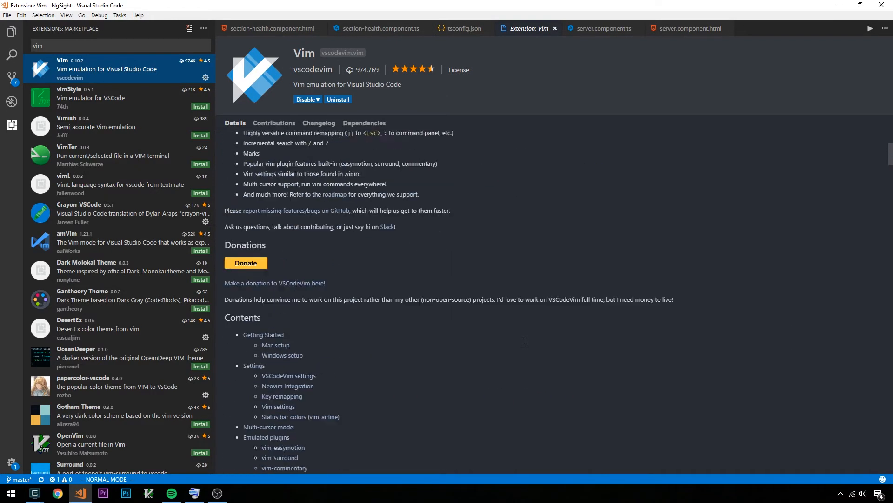
{"action": "scroll", "scroll_direction": "up", "scroll_amount": 3}
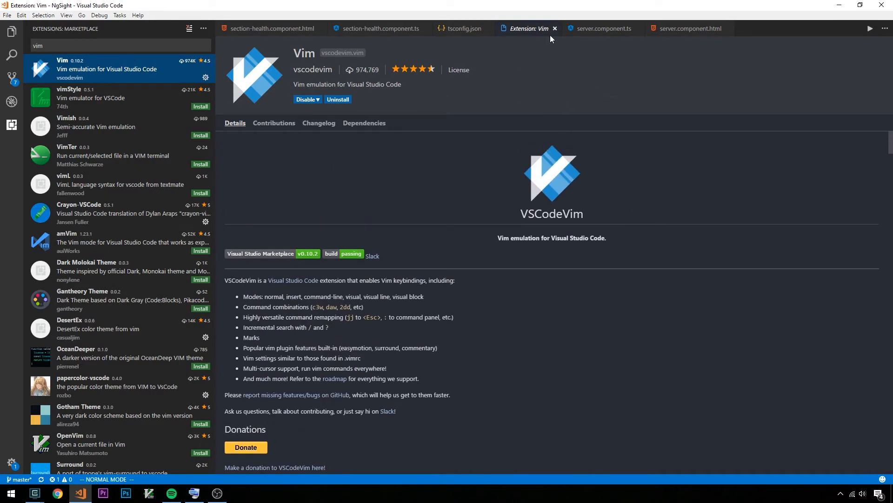
Close the 'Extension: Vim' tab to return to tsconfig.json.
{"action": "left_click", "coordinate": [554, 28]}
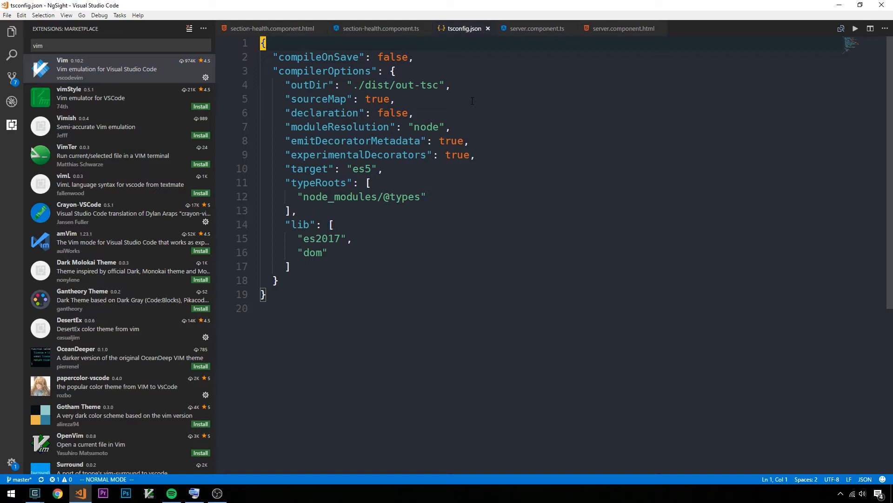
{"action": "mouse_move", "coordinate": [318, 344]}
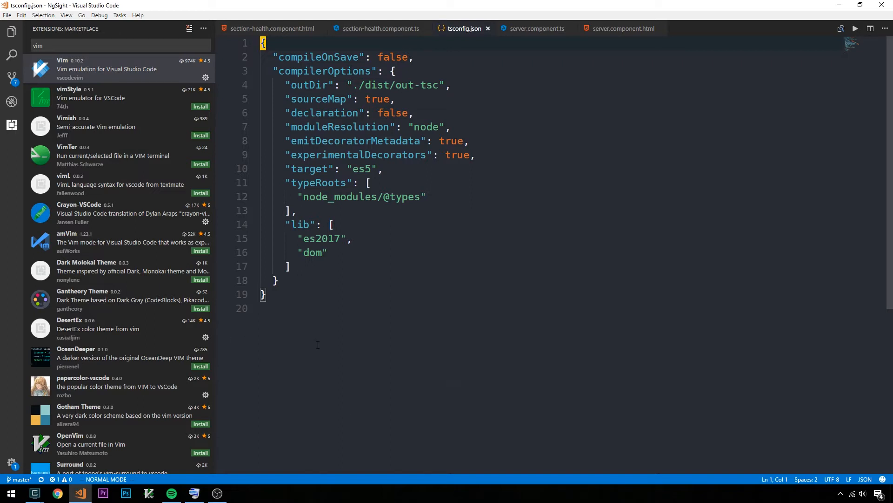